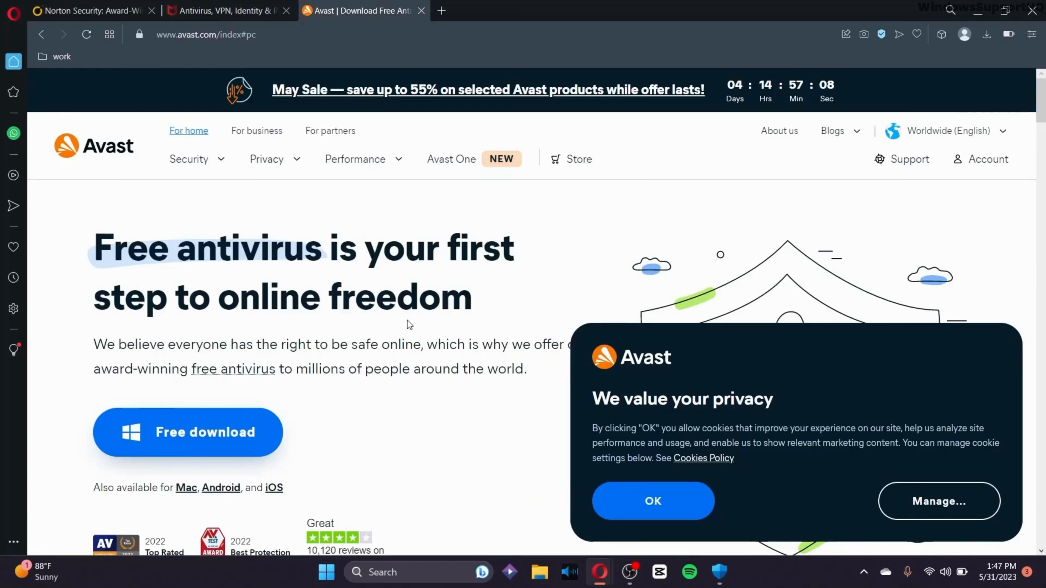
Compare the Avast and McAfee tabs, then replace them with Microsoft's Windows comprehensive-security page.
left_click(227, 10)
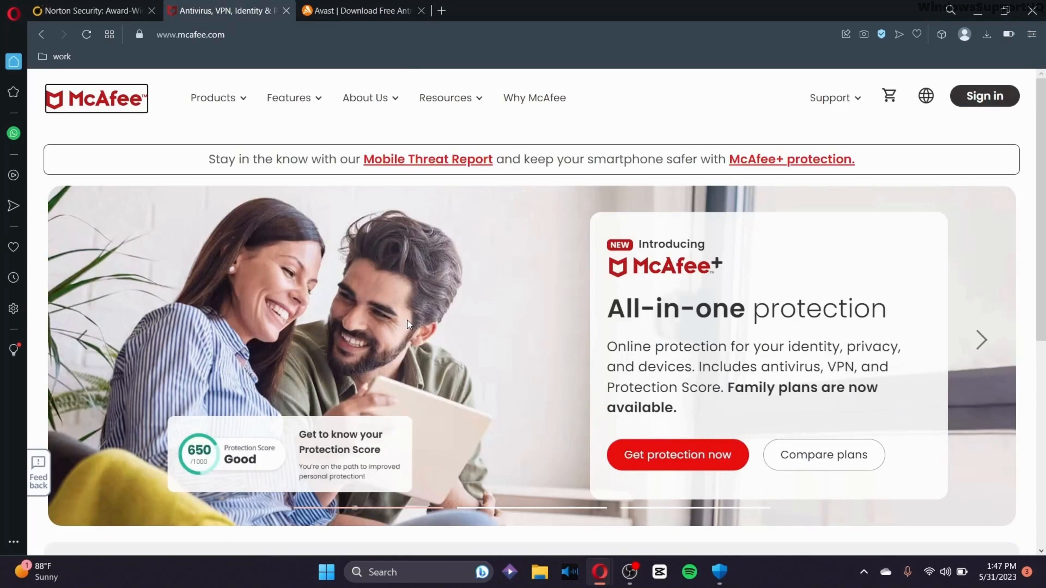
left_click(360, 10)
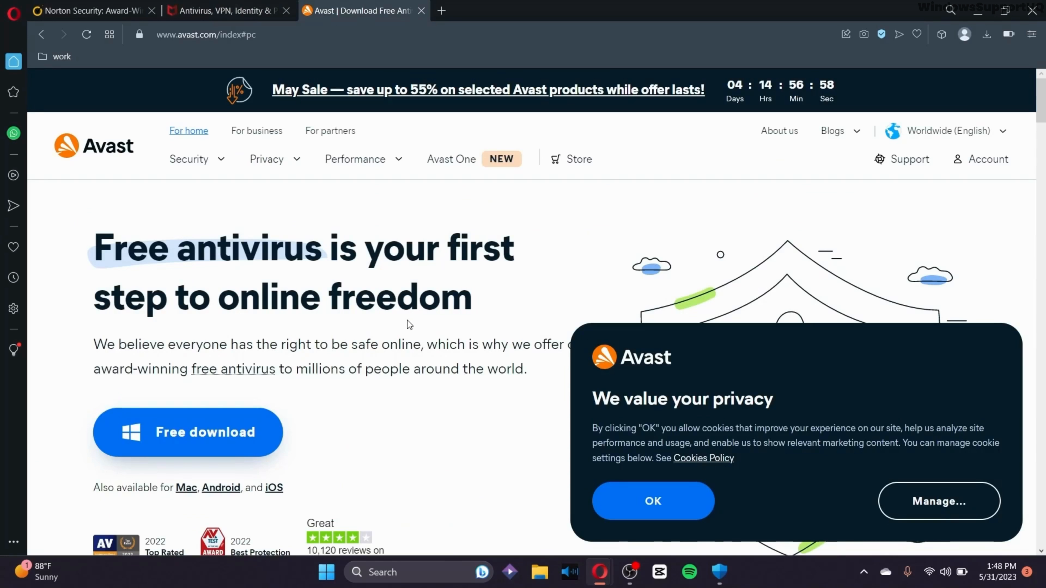
left_click(226, 10)
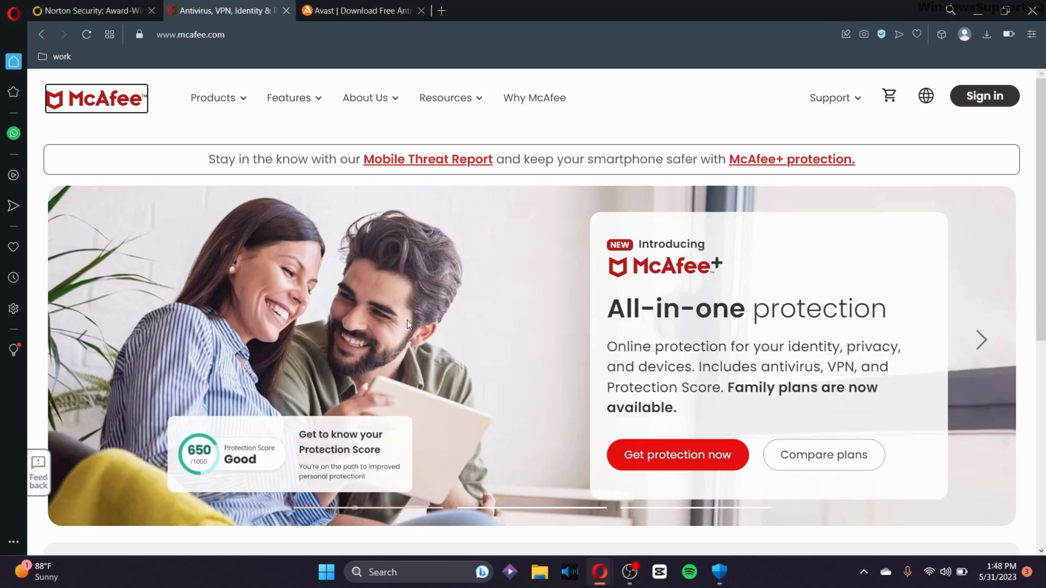
left_click(720, 573)
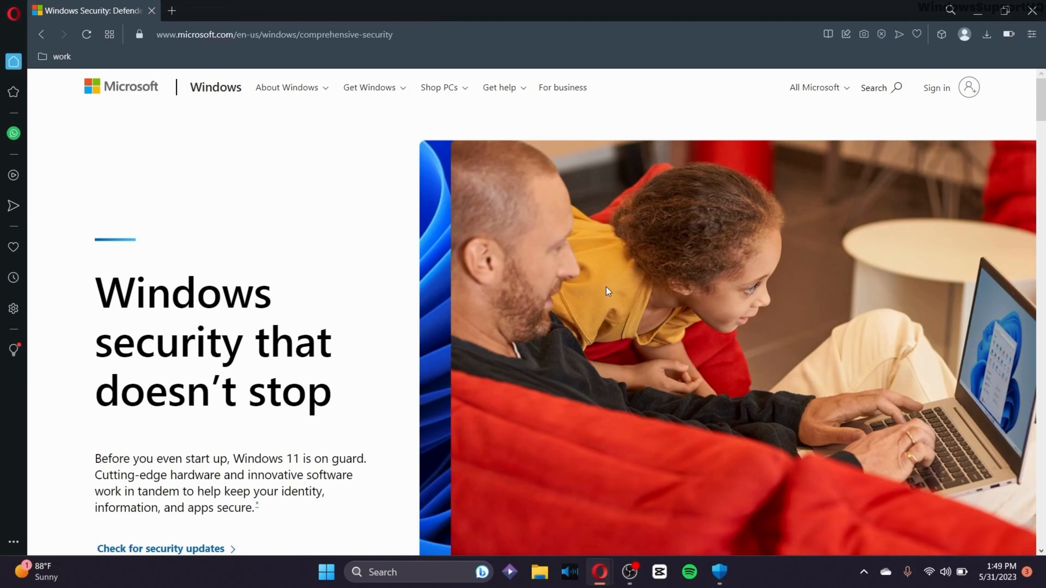
scroll("down", 3)
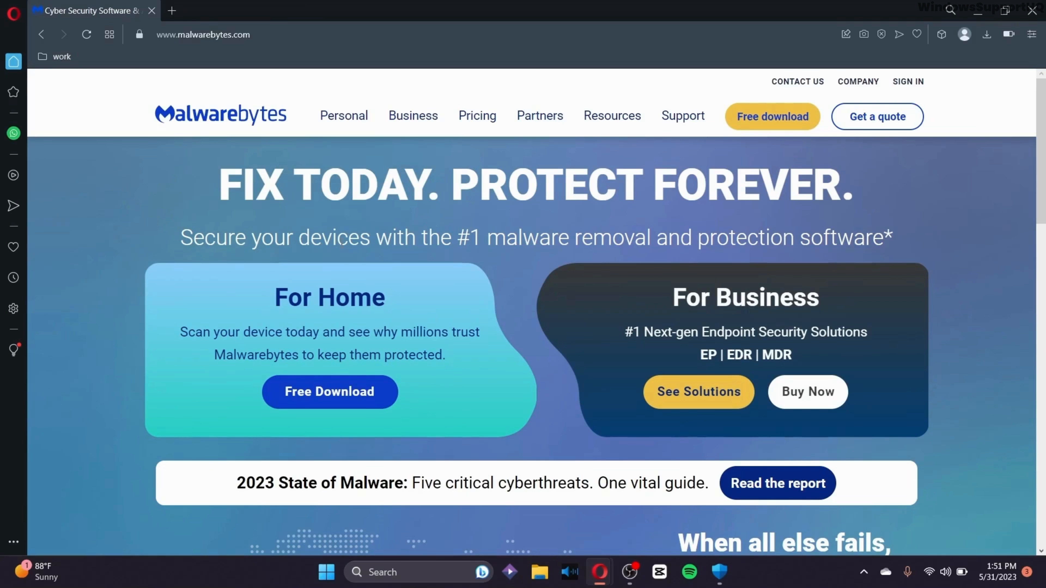
scroll("down", 3)
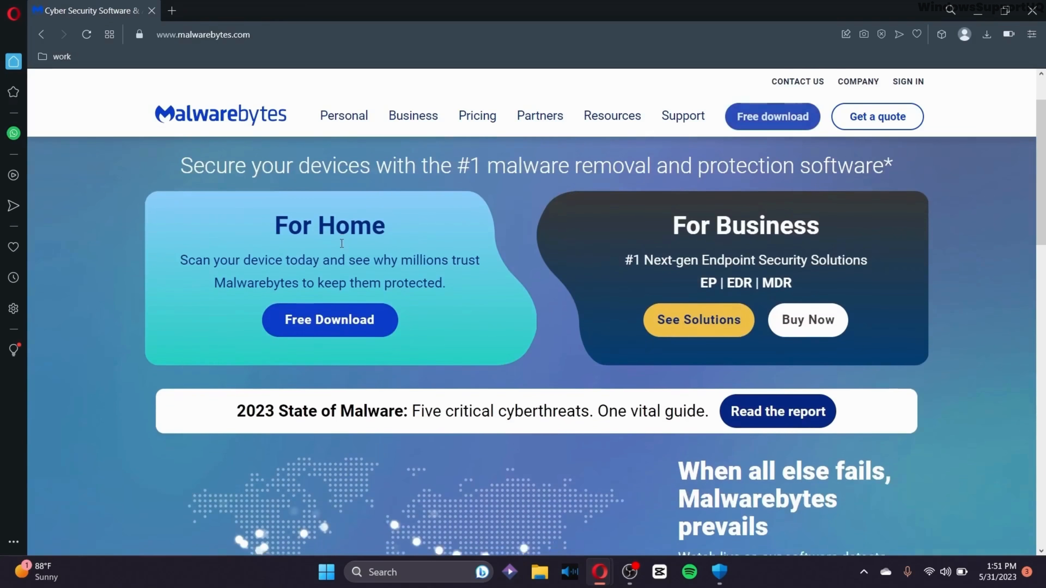